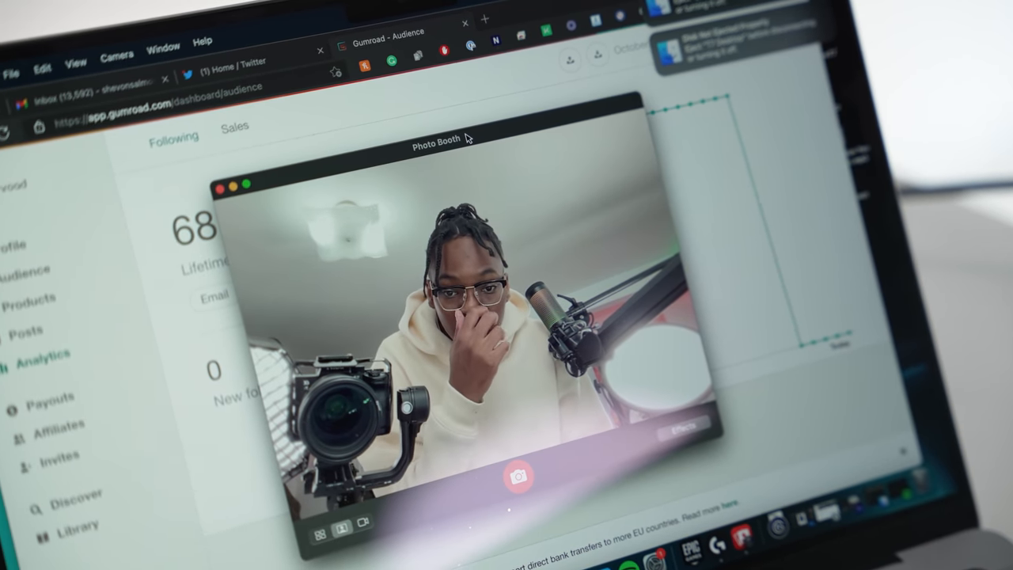
Select the Solo-Frame angle, enable HDR, and lower Sharpness from 66 to 52.
click(396, 348)
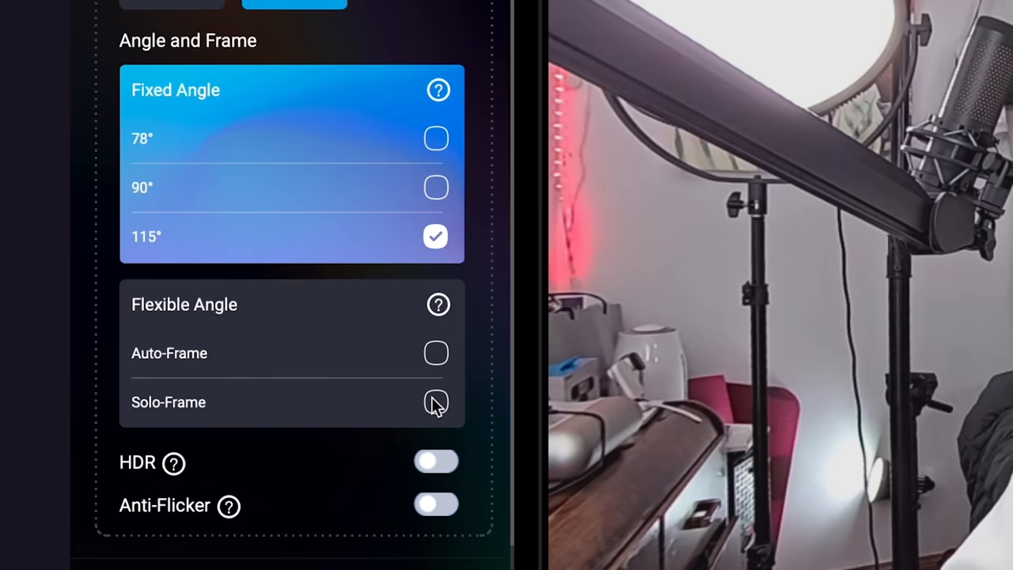
click(436, 402)
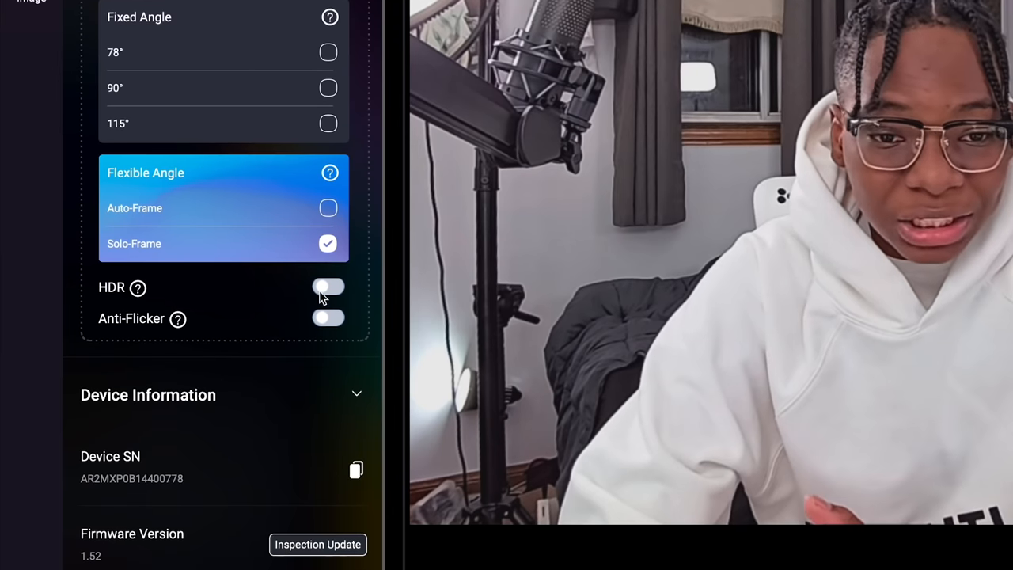
click(328, 286)
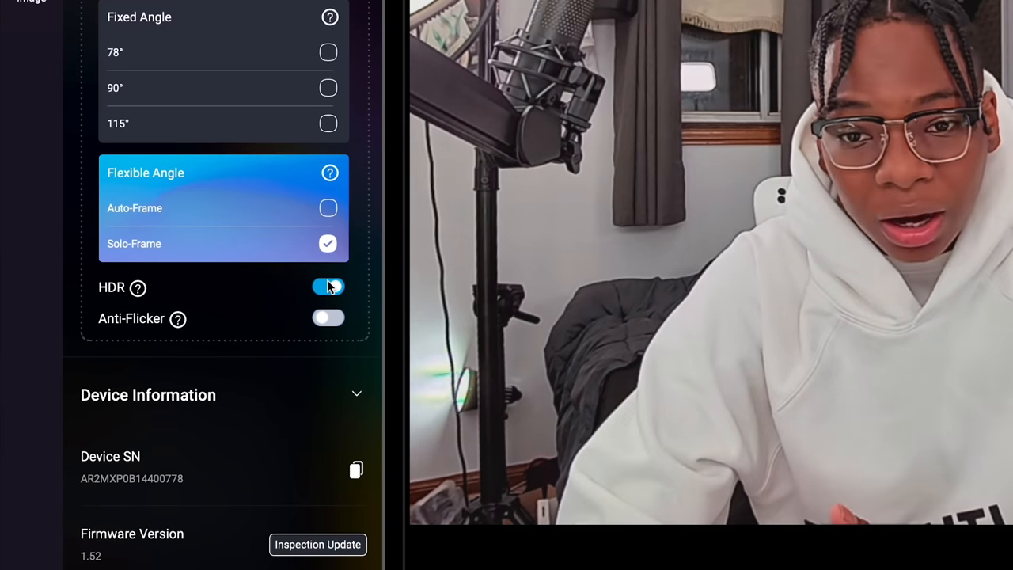
click(328, 317)
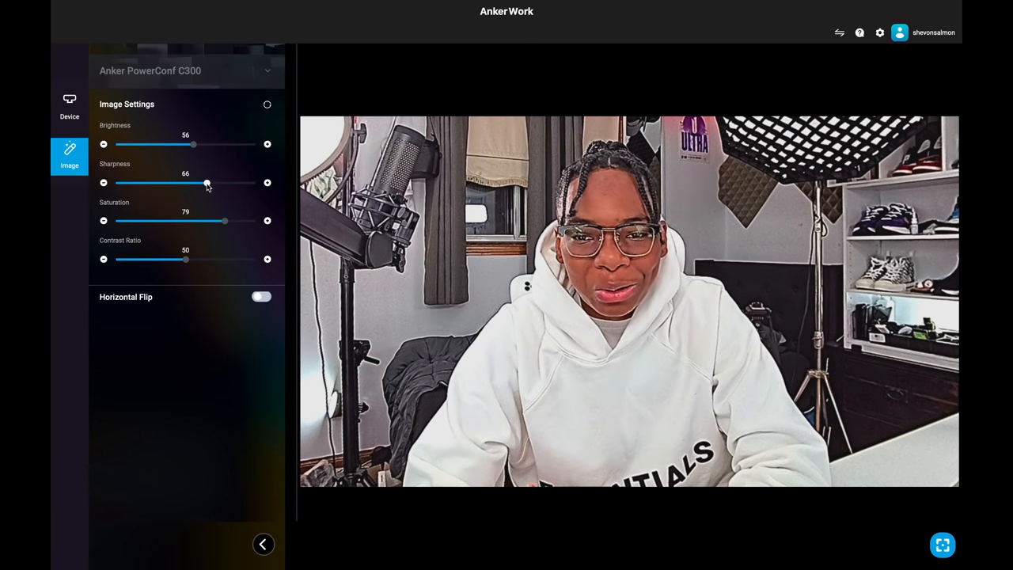
drag(208, 183, 188, 183)
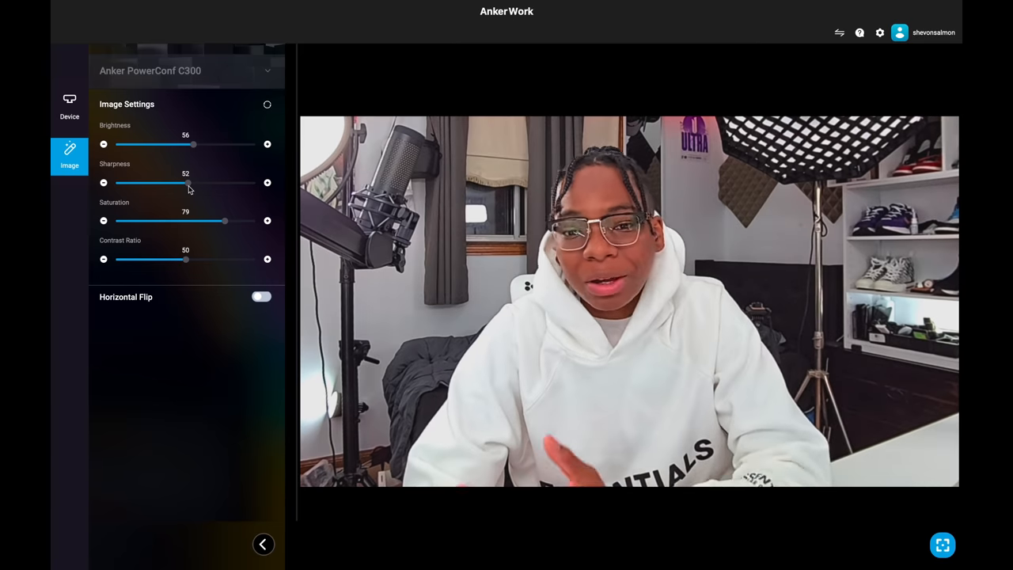